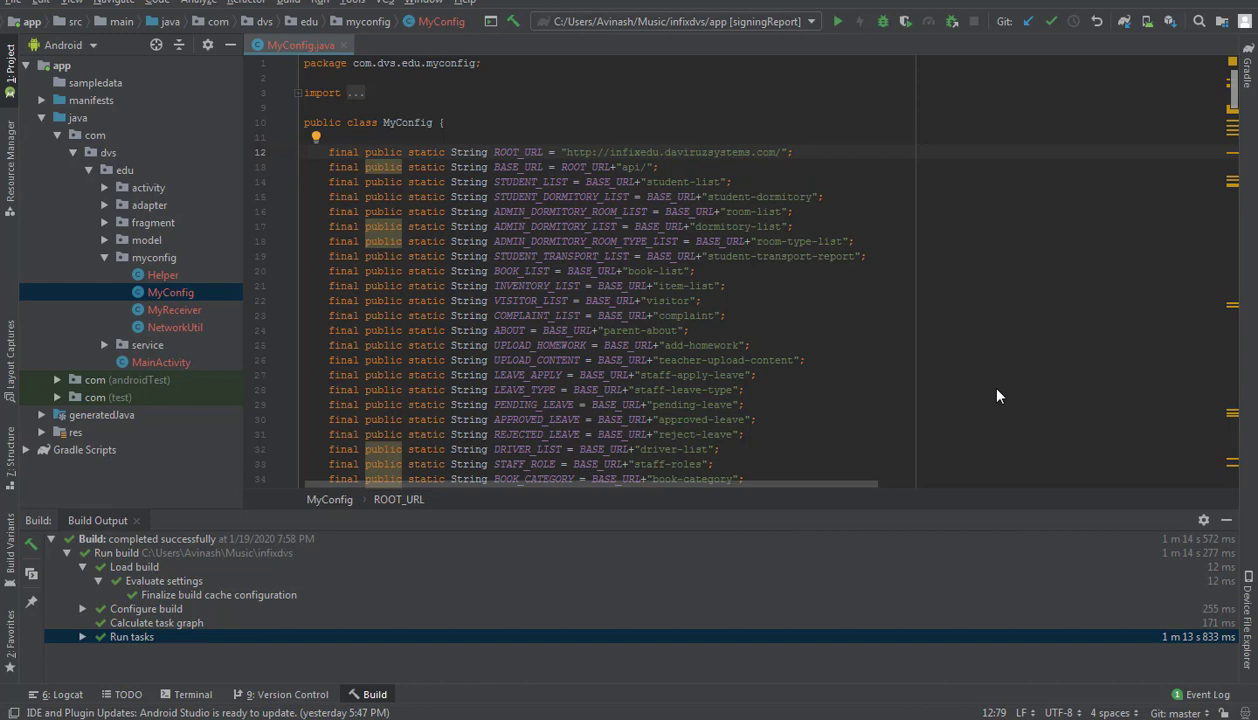
- Bring up the project's build commands from the menu bar
left_click(288, 2)
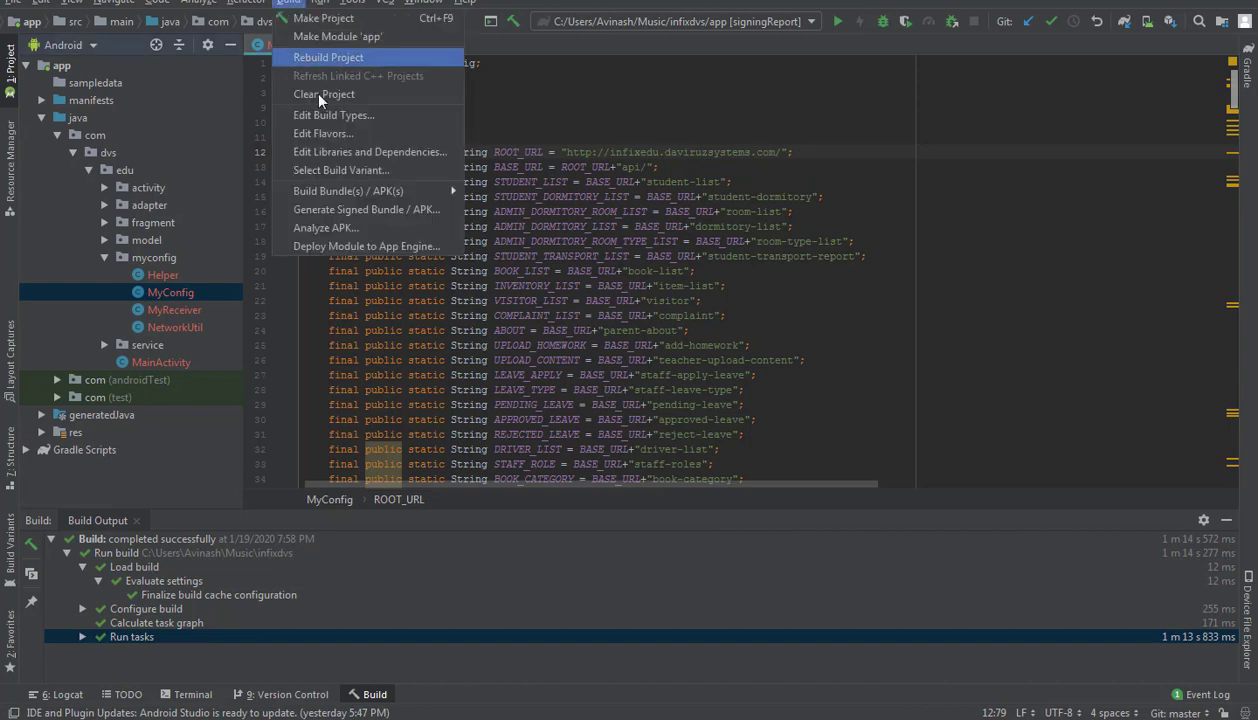
mouse_move(323, 94)
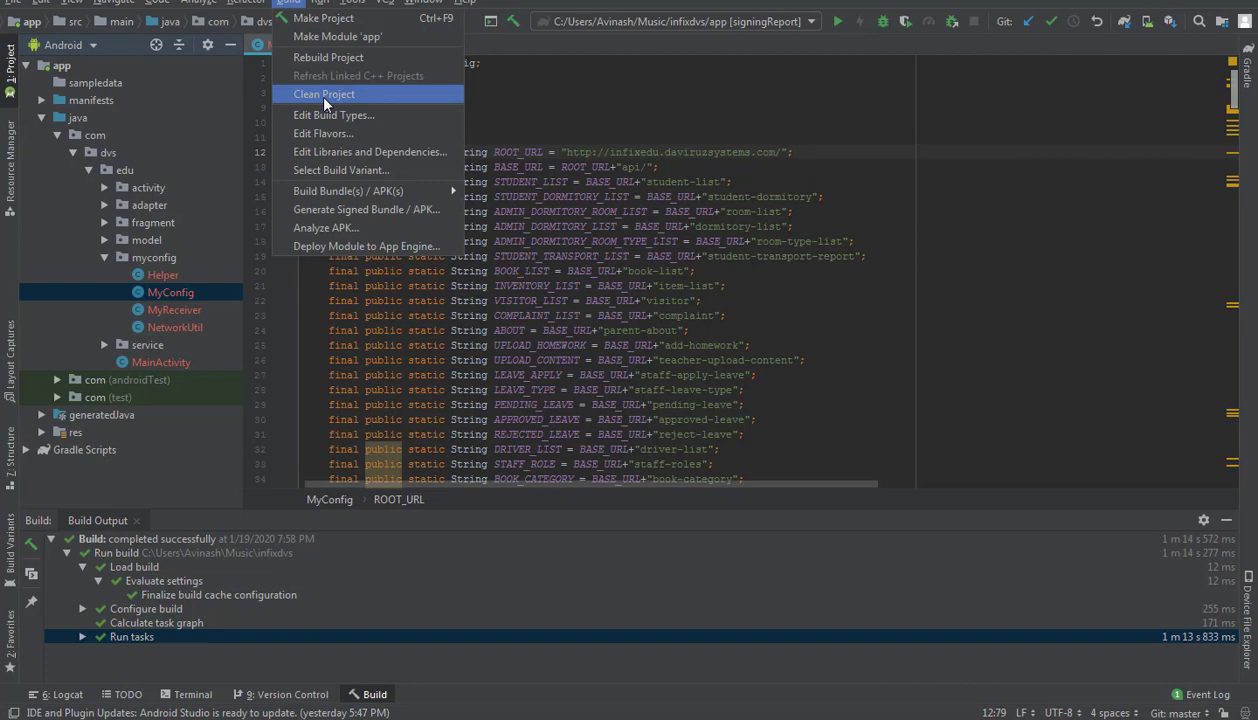
- Clean the project so Gradle removes its build outputs and reports success
left_click(324, 94)
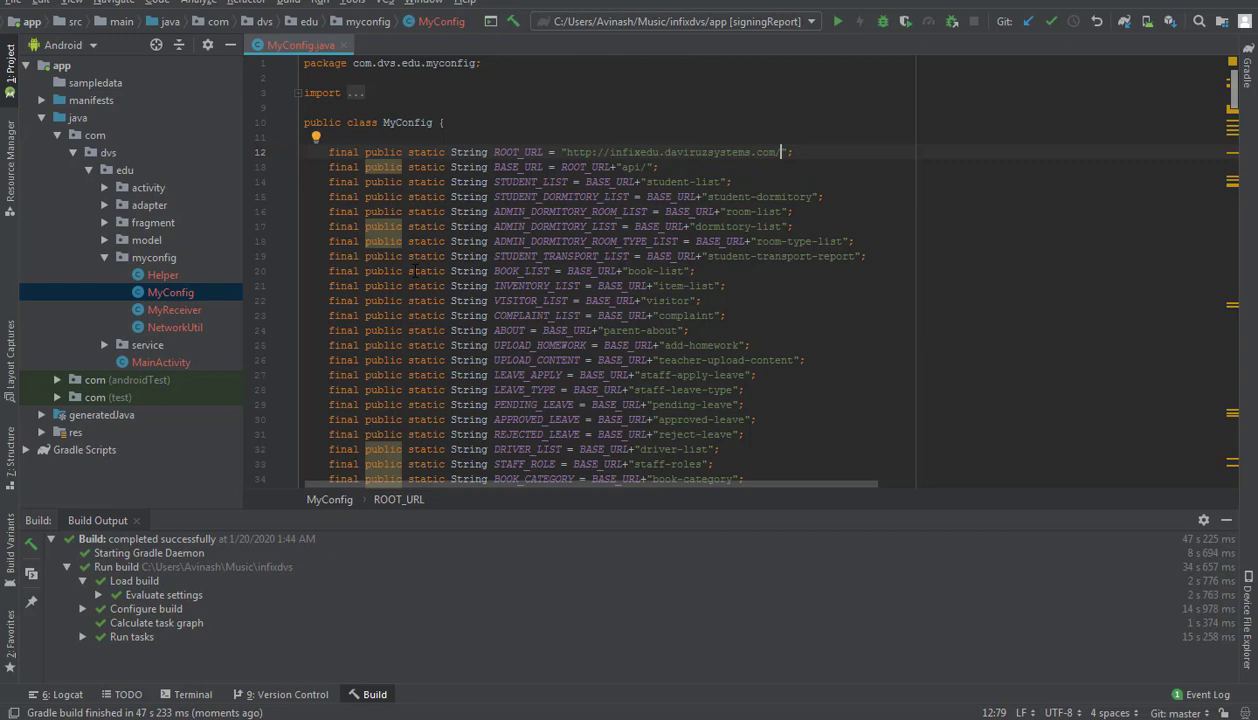
- Rebuild the project via the build commands and let Gradle finish
left_click(285, 2)
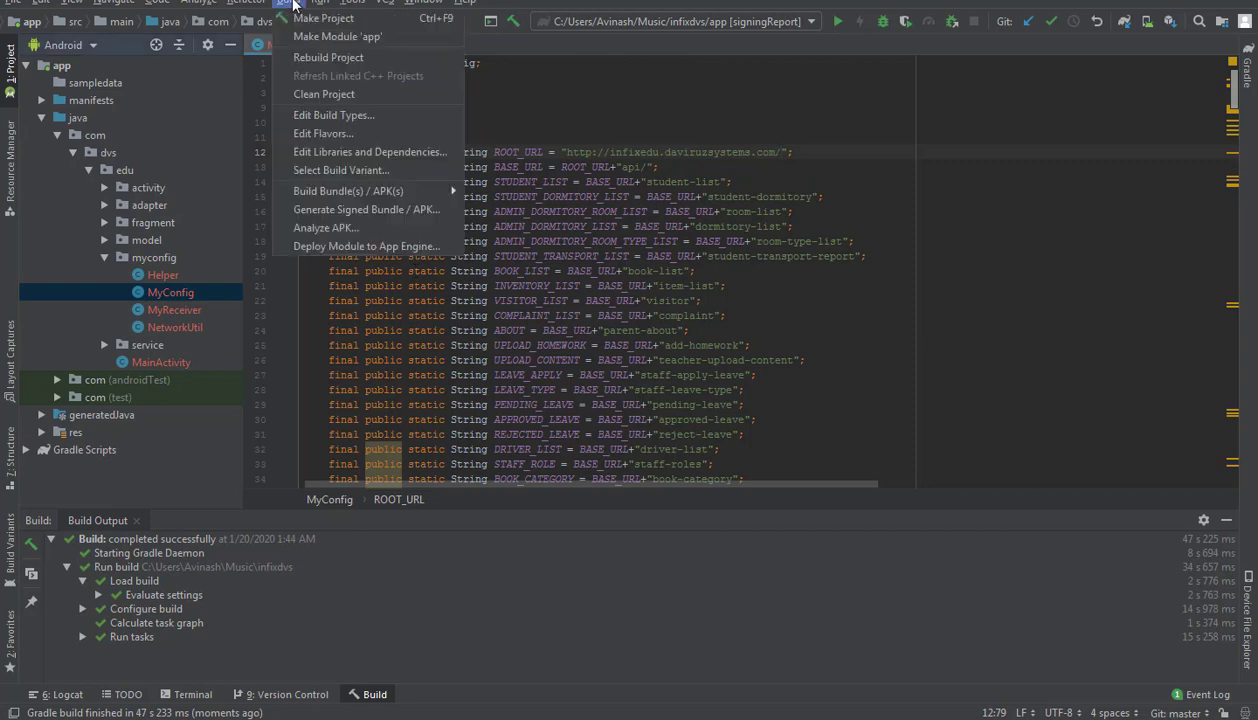
mouse_move(328, 57)
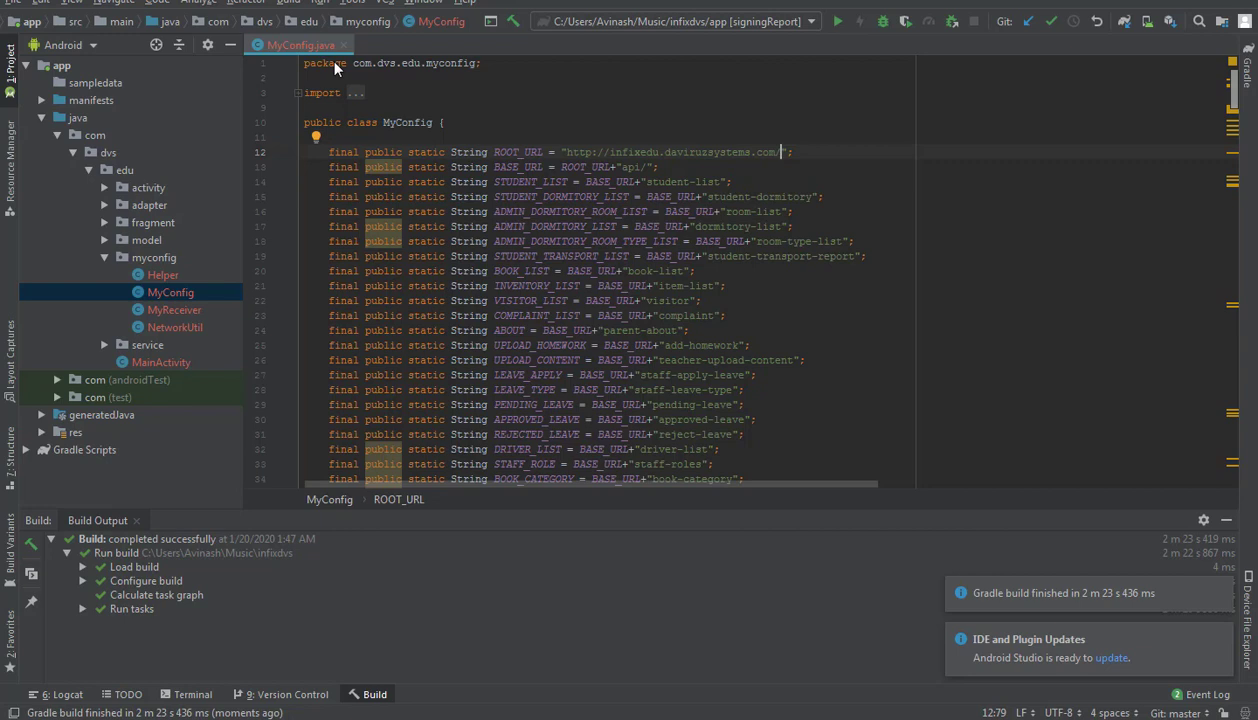
mouse_move(337, 68)
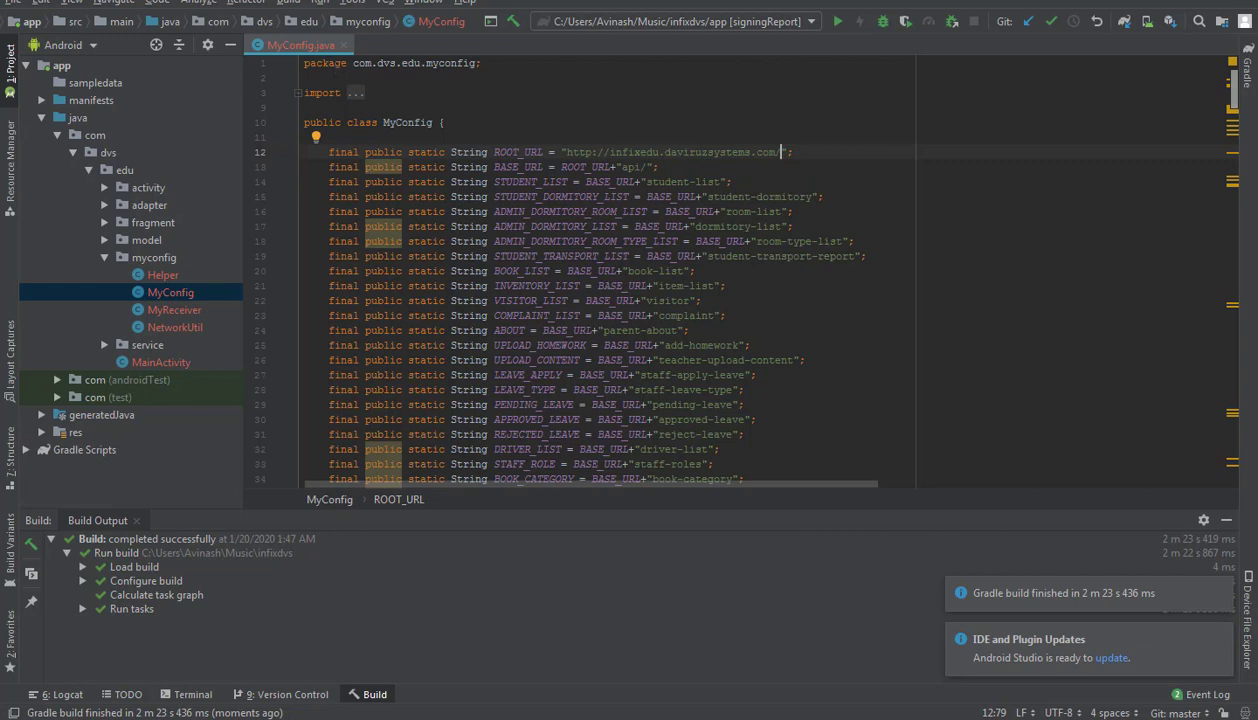
- Generate the debug APK for the app module via Build APK(s)
left_click(287, 2)
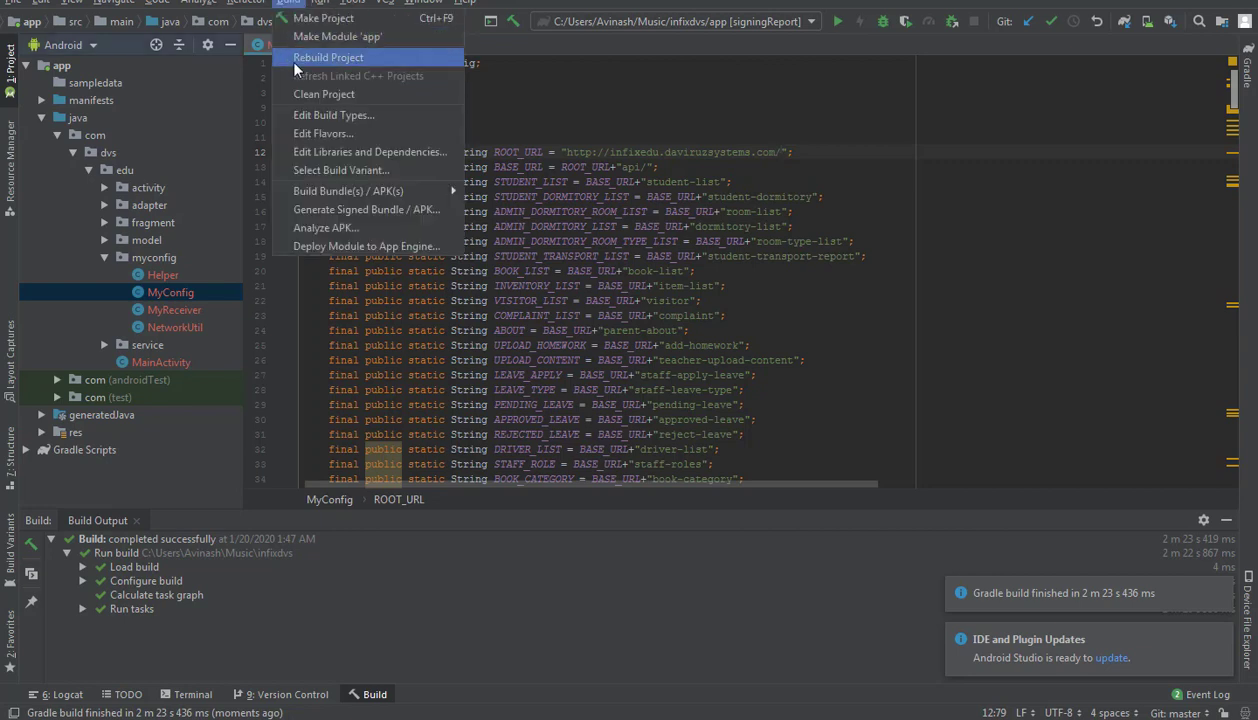
mouse_move(348, 191)
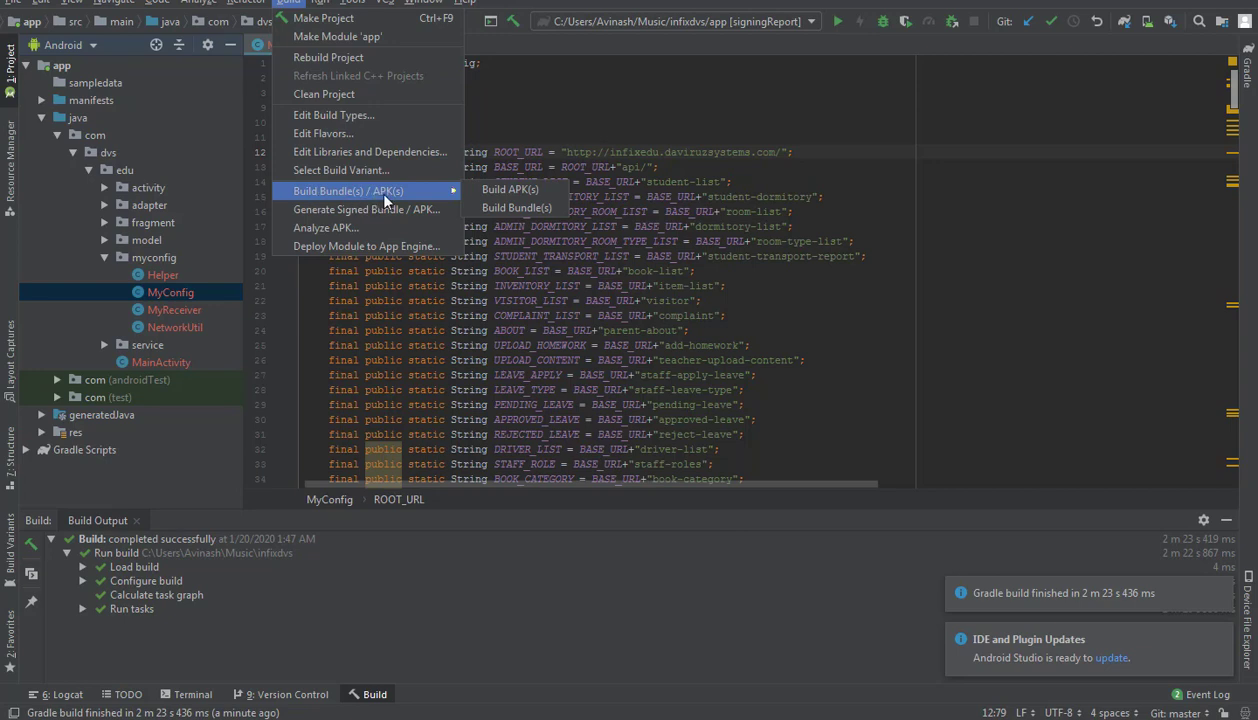
mouse_move(510, 189)
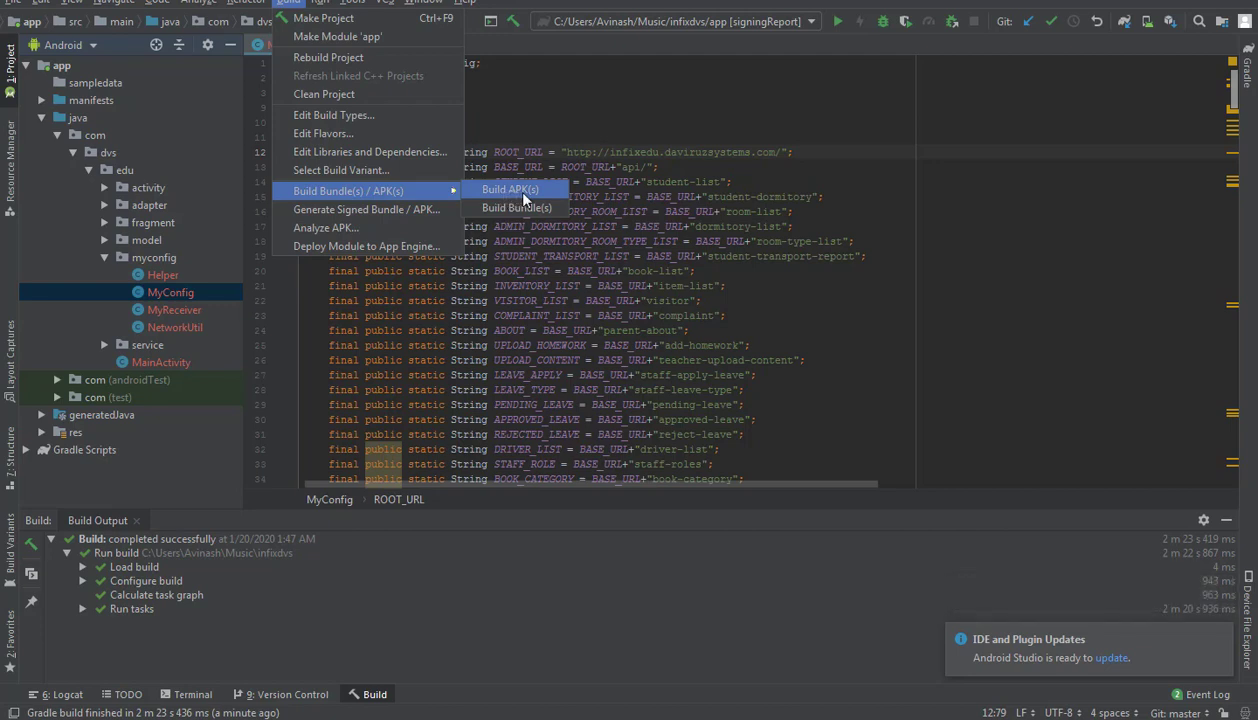
left_click(509, 189)
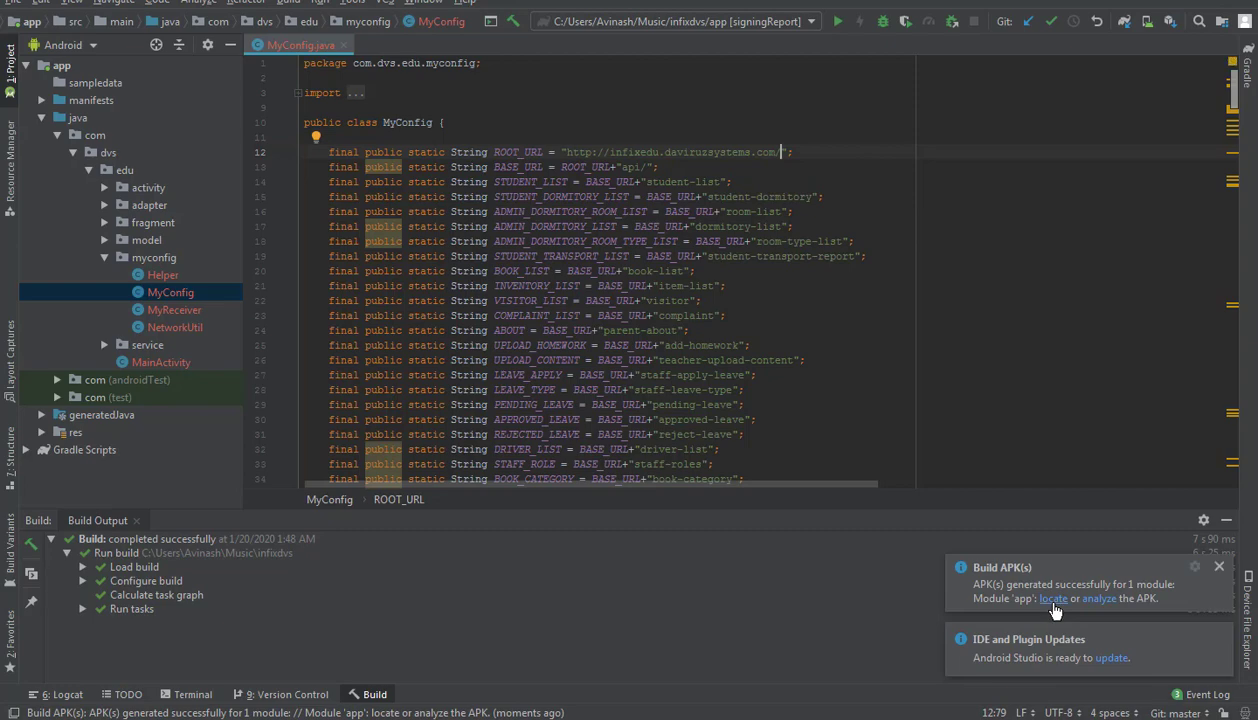
- Locate app-debug.apk (16.5 MB) in its debug output folder in Explorer
left_click(1054, 598)
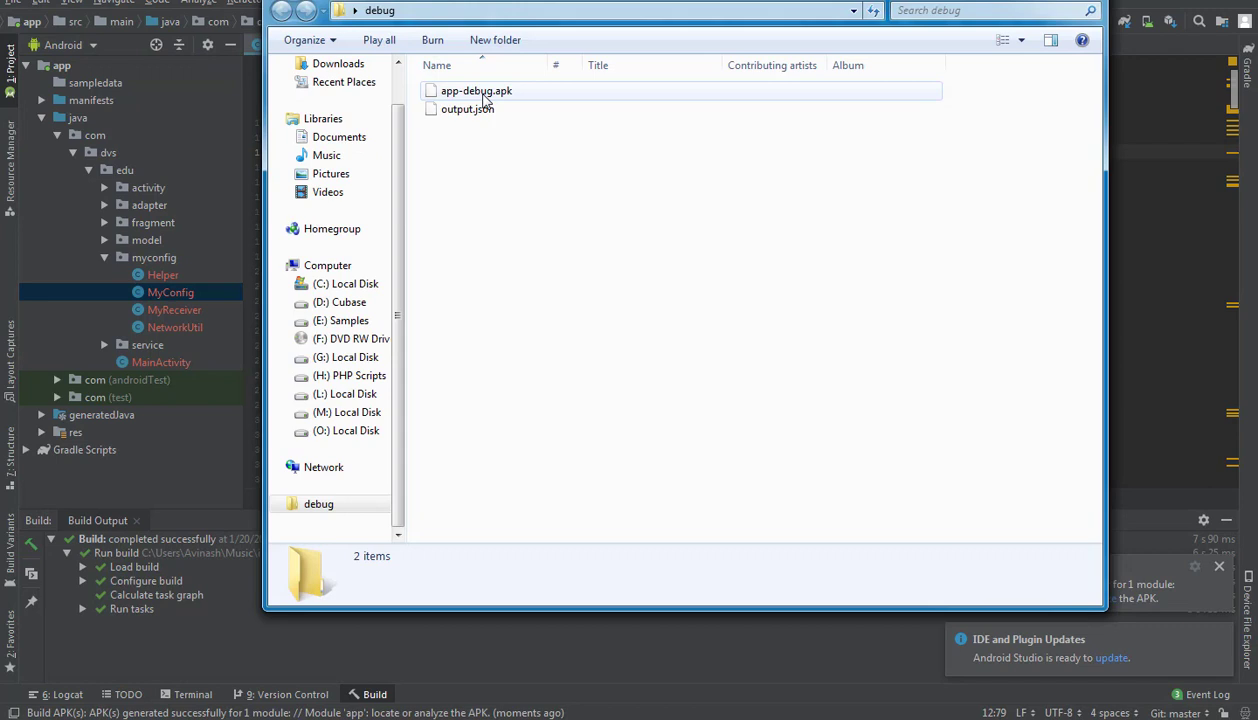
mouse_move(476, 91)
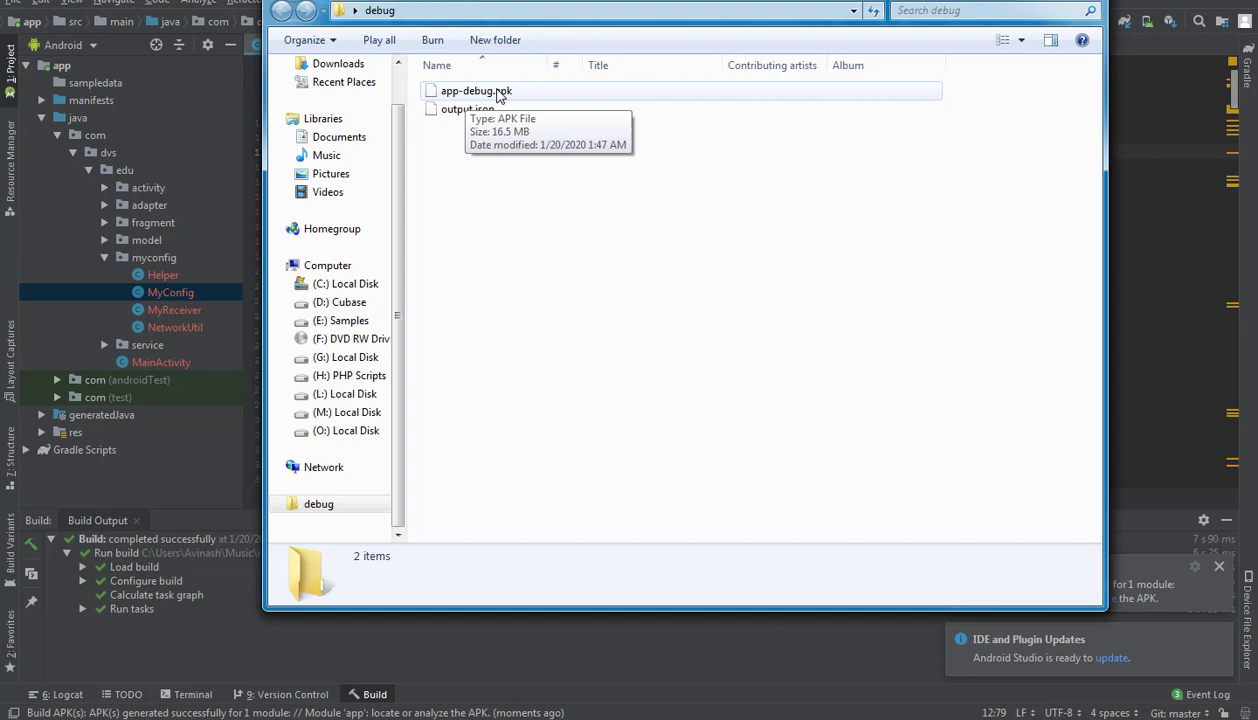
left_click(476, 90)
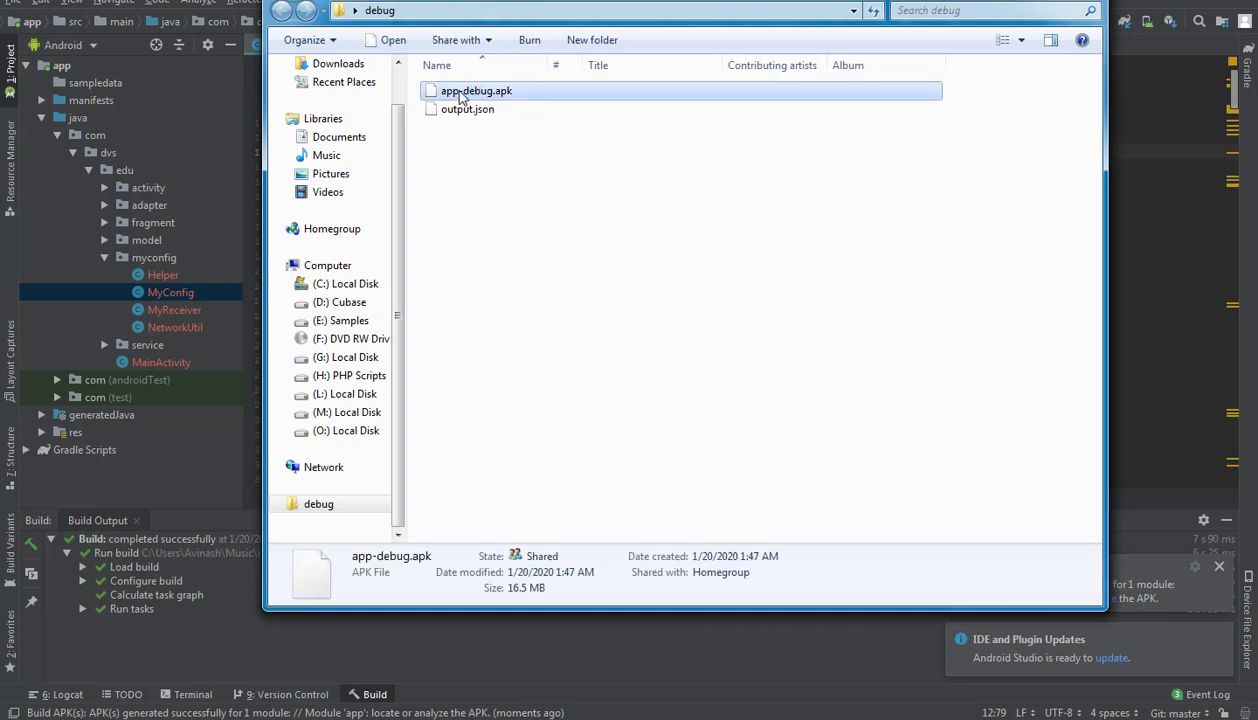